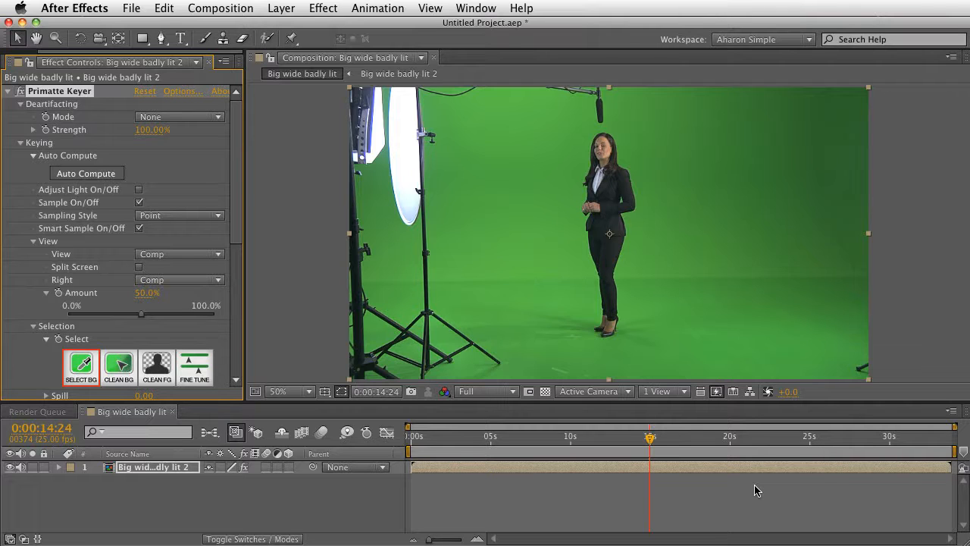
{"action": "mouse_move", "coordinate": [897, 394]}
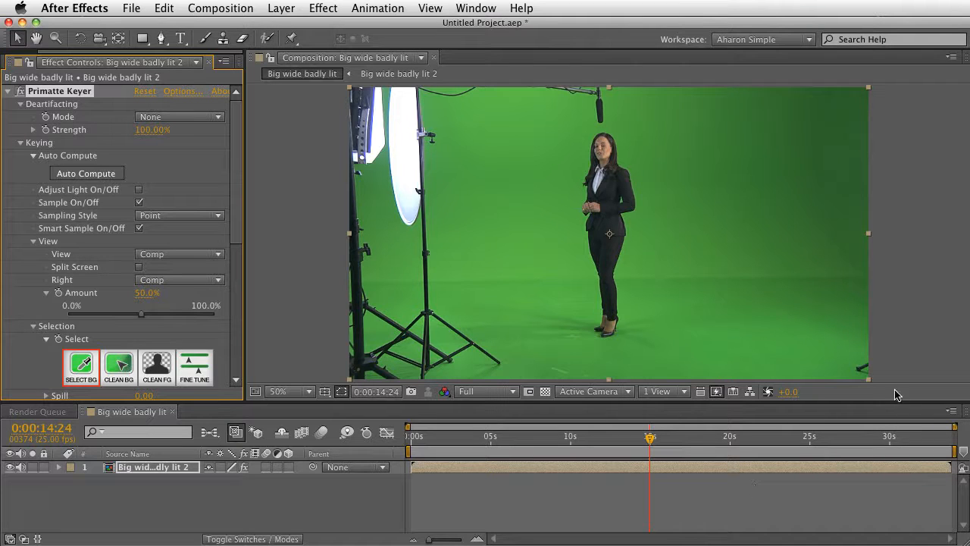
{"action": "mouse_move", "coordinate": [895, 379]}
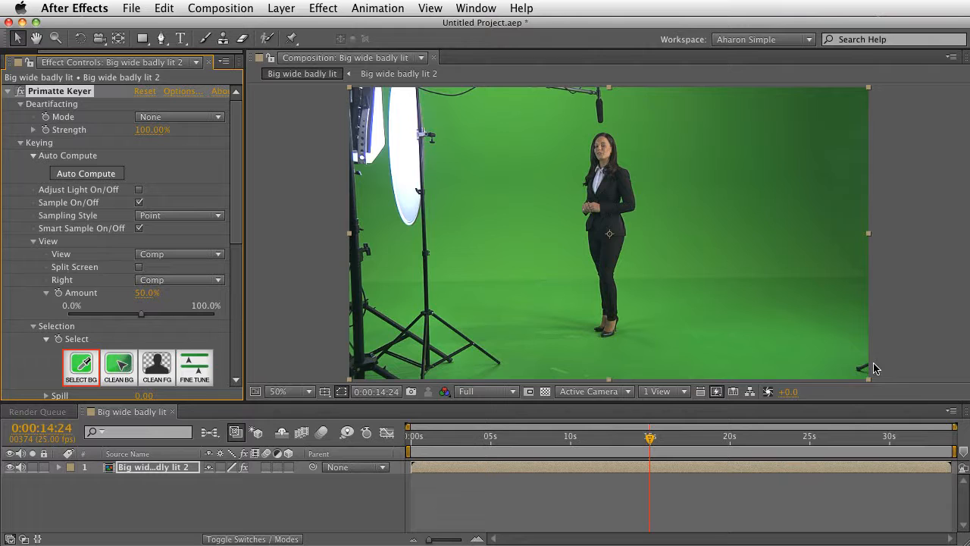
{"action": "mouse_move", "coordinate": [775, 290]}
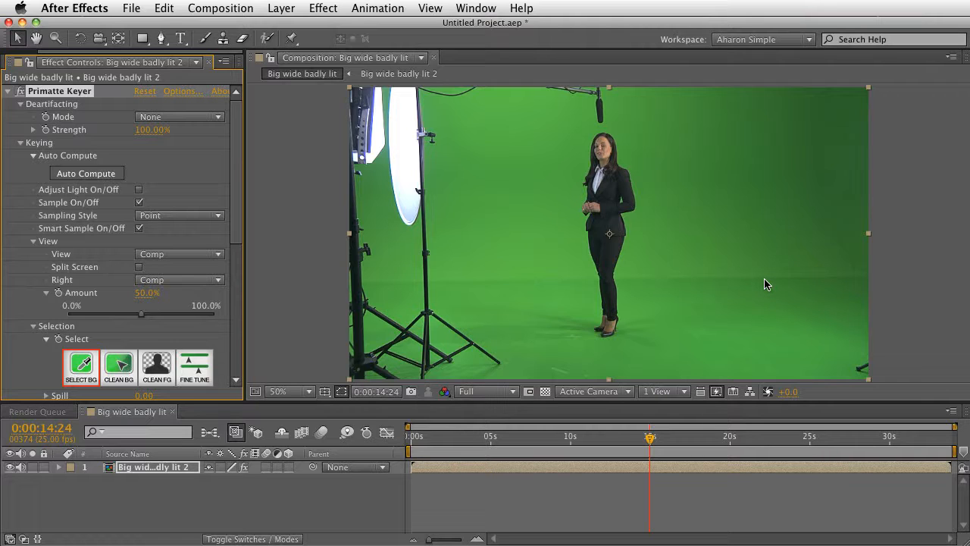
{"action": "mouse_move", "coordinate": [754, 288]}
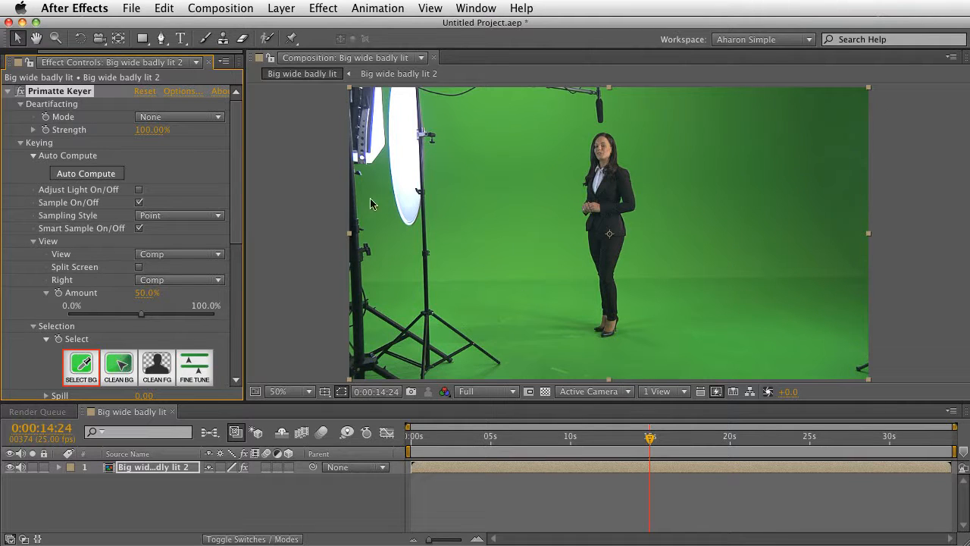
{"action": "mouse_move", "coordinate": [392, 217]}
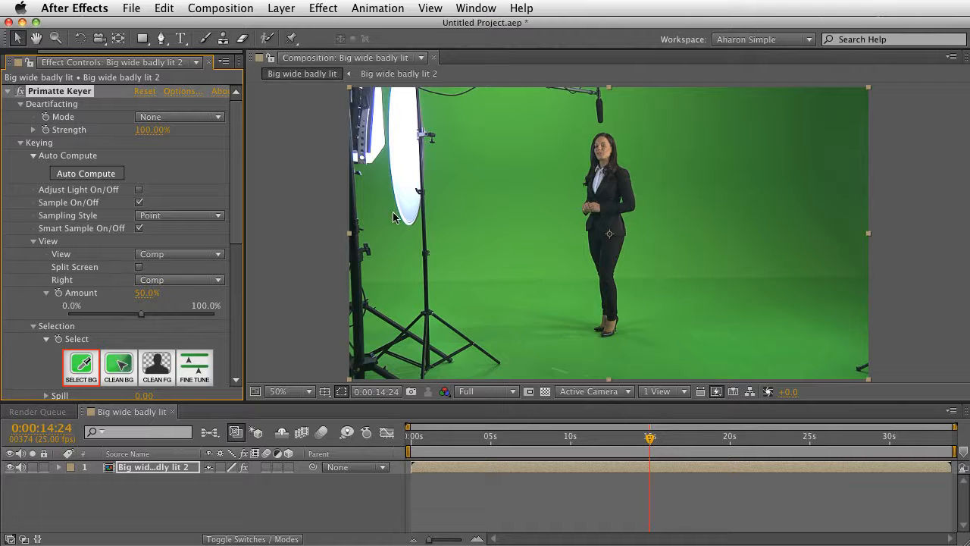
{"action": "mouse_move", "coordinate": [614, 335]}
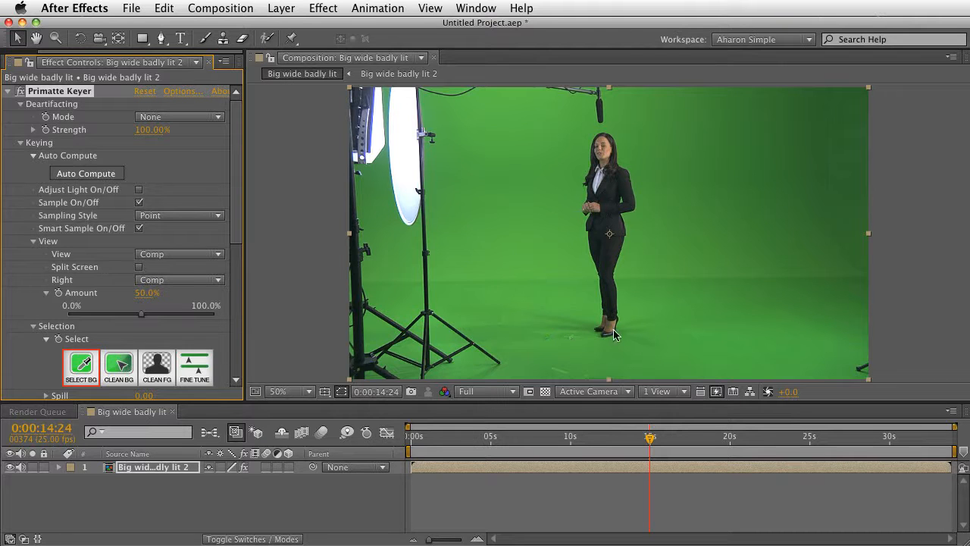
{"action": "mouse_move", "coordinate": [654, 328]}
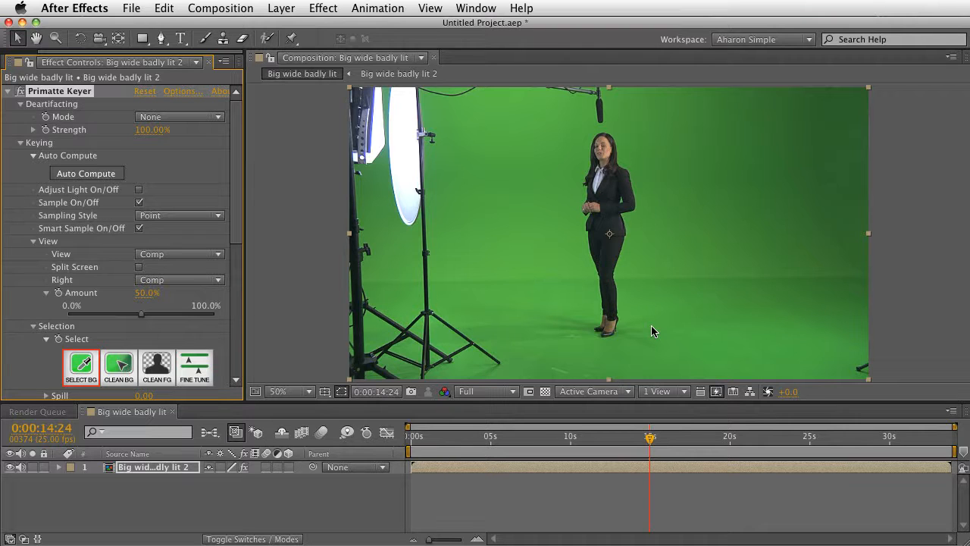
{"action": "mouse_move", "coordinate": [643, 350]}
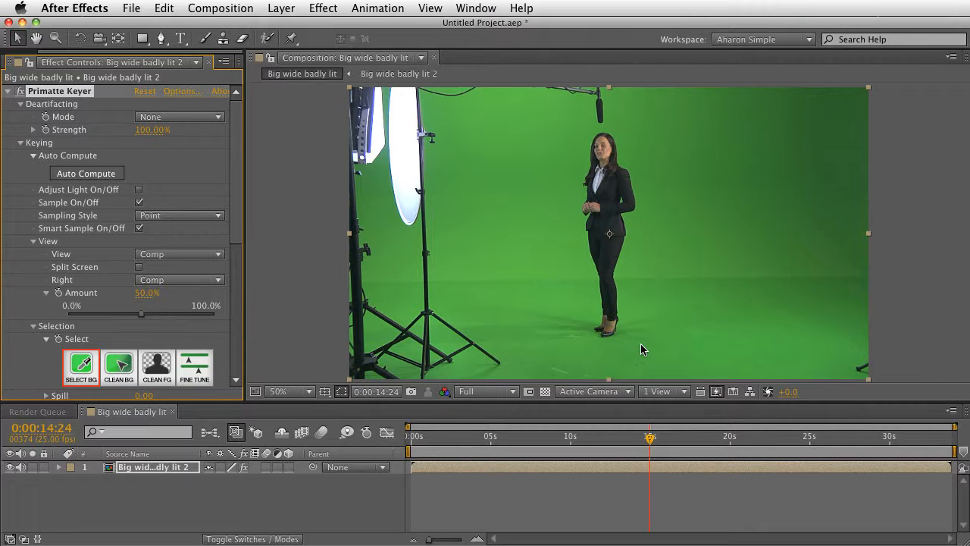
{"action": "mouse_move", "coordinate": [681, 224]}
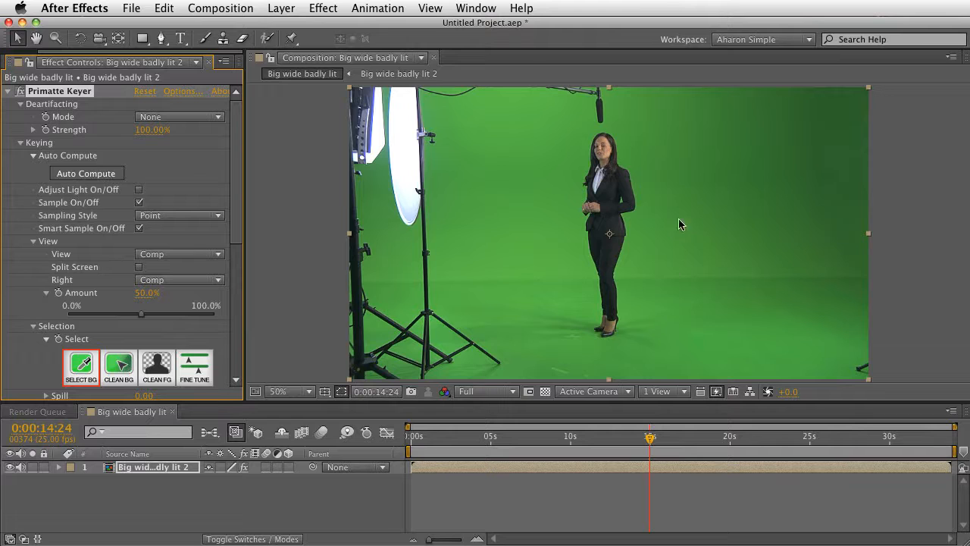
{"action": "mouse_move", "coordinate": [676, 353]}
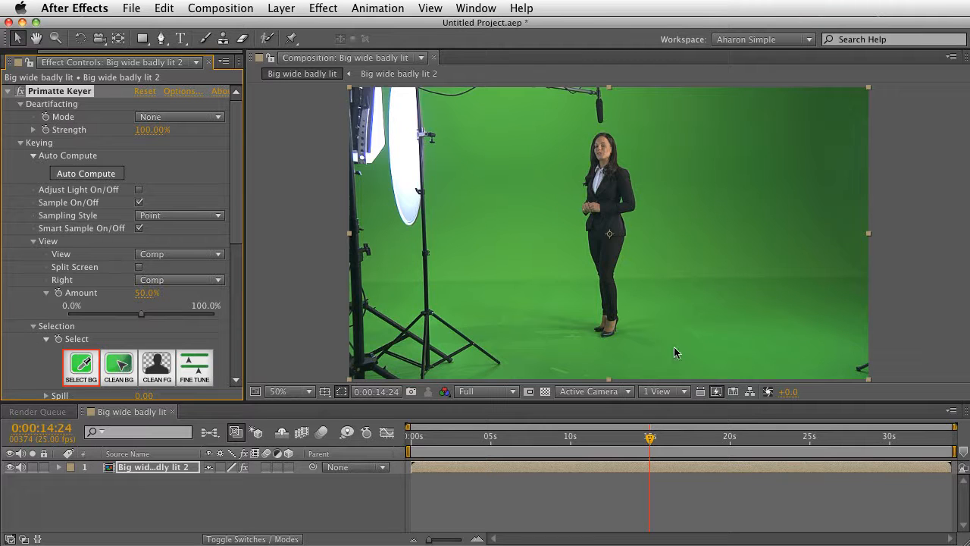
{"action": "mouse_move", "coordinate": [680, 174]}
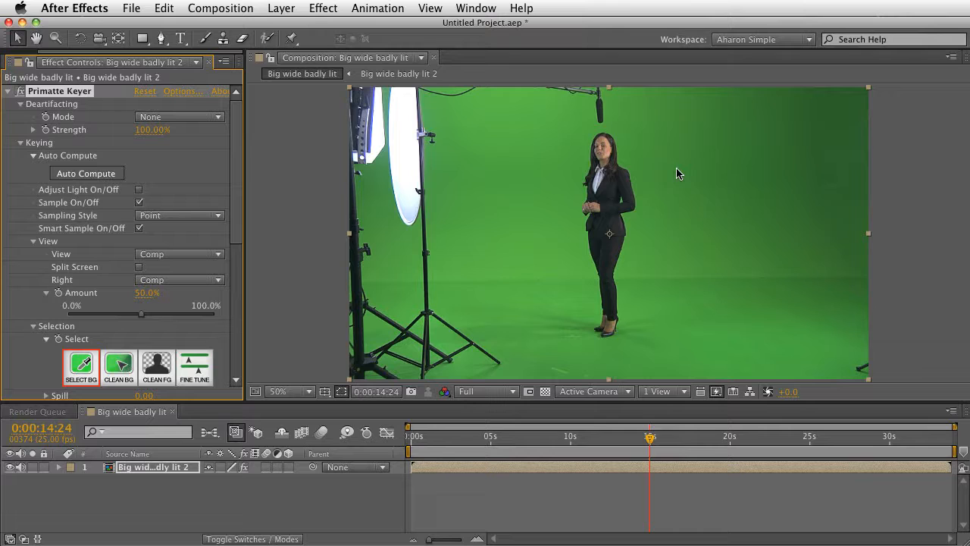
{"action": "mouse_move", "coordinate": [633, 372]}
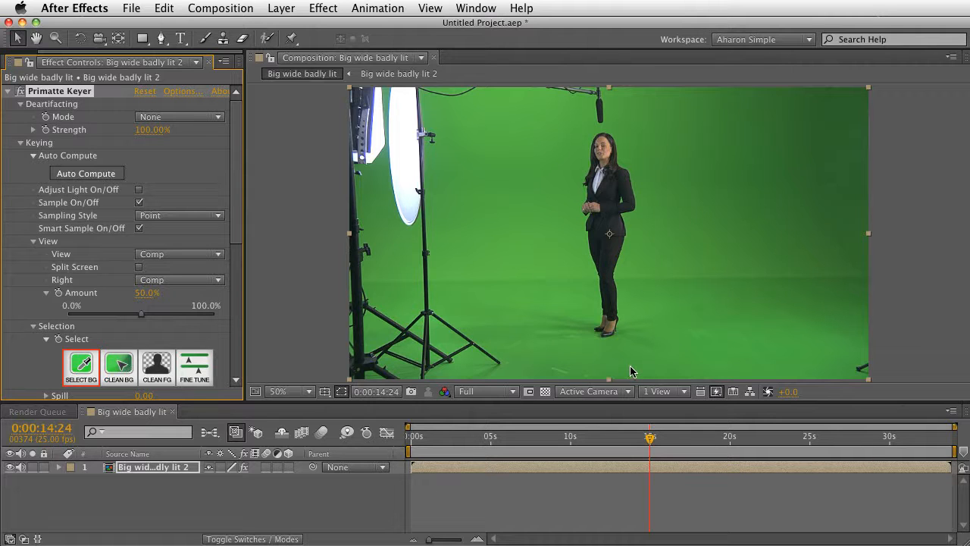
{"action": "mouse_move", "coordinate": [598, 339]}
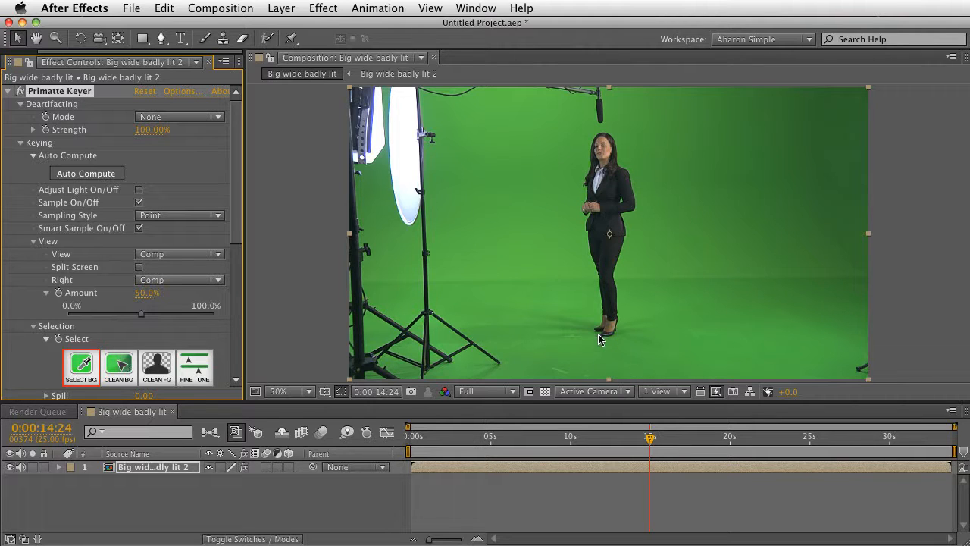
{"action": "mouse_move", "coordinate": [635, 308]}
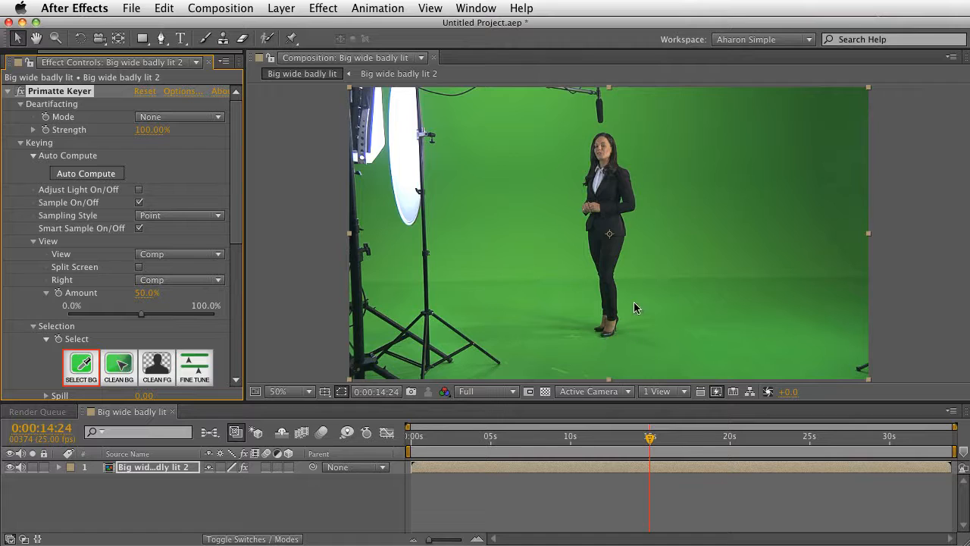
{"action": "mouse_move", "coordinate": [653, 251]}
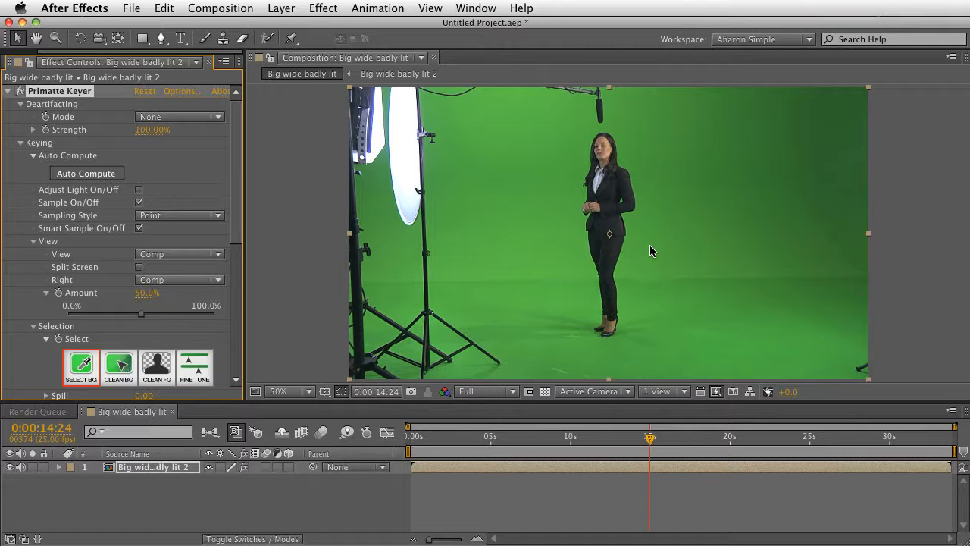
{"action": "mouse_move", "coordinate": [691, 265]}
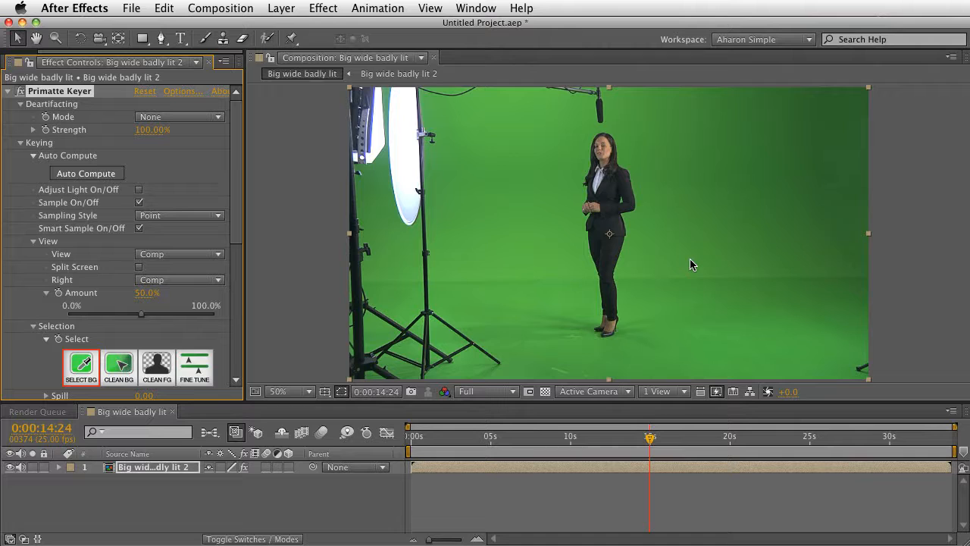
{"action": "mouse_move", "coordinate": [684, 266]}
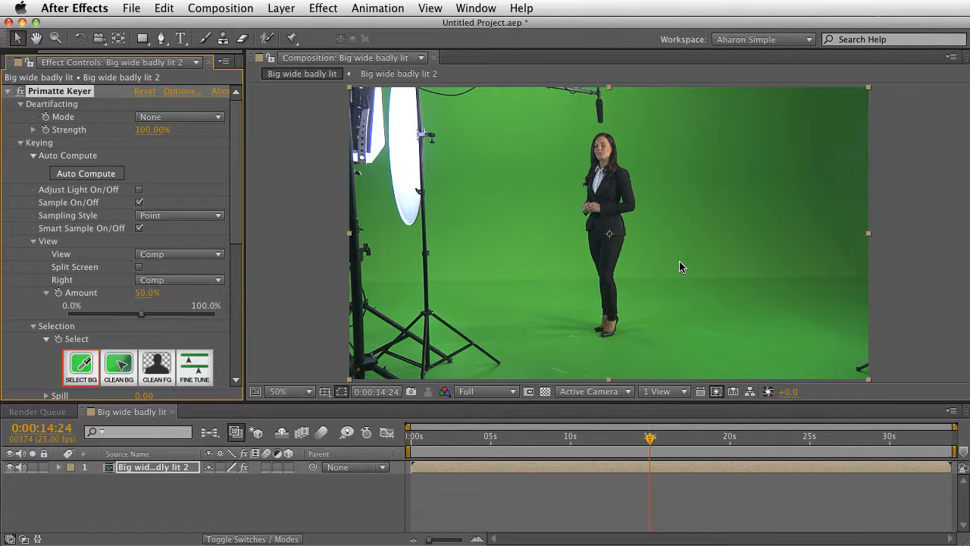
{"action": "mouse_move", "coordinate": [688, 274]}
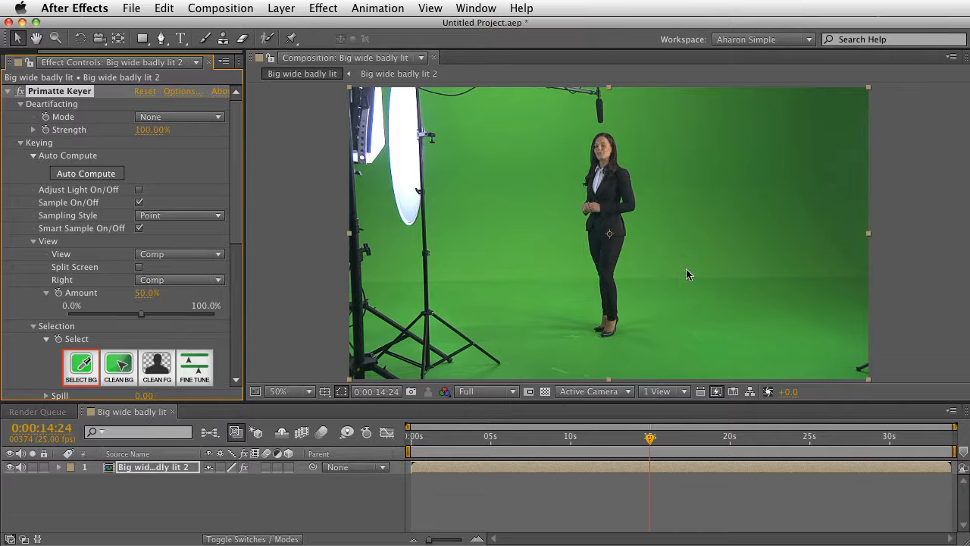
{"action": "mouse_move", "coordinate": [698, 258]}
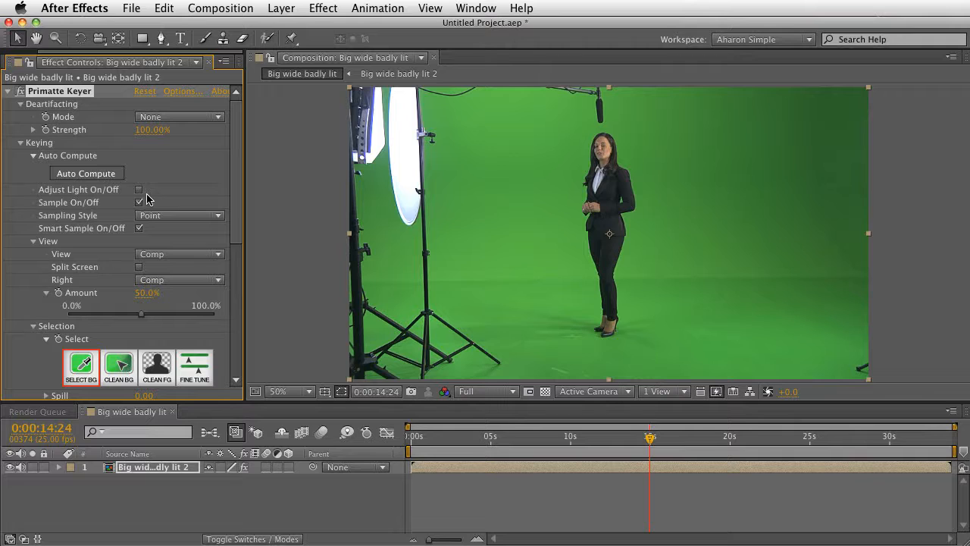
Enable Adjust Light On/Off in the Primatte Keyer's Keying settings.
{"action": "left_click", "coordinate": [139, 190]}
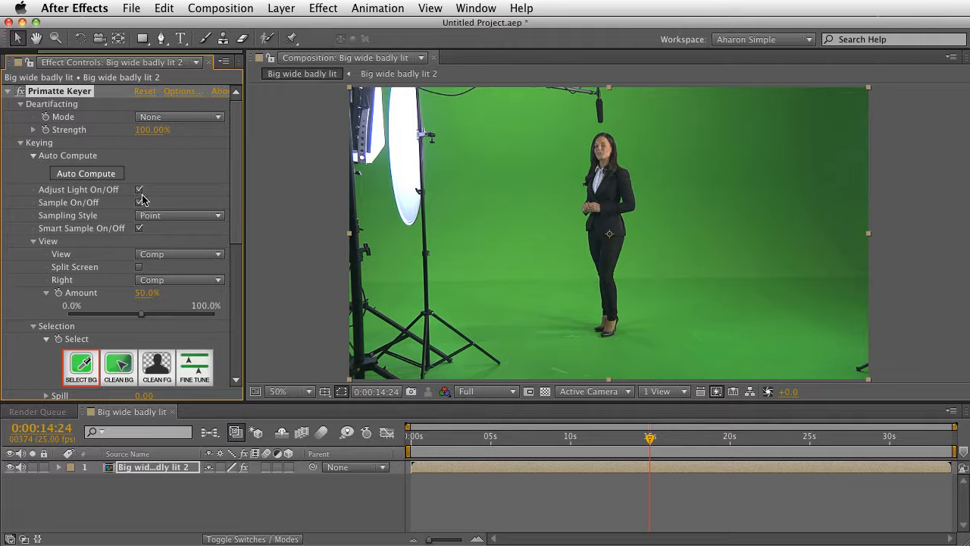
{"action": "left_click", "coordinate": [139, 202]}
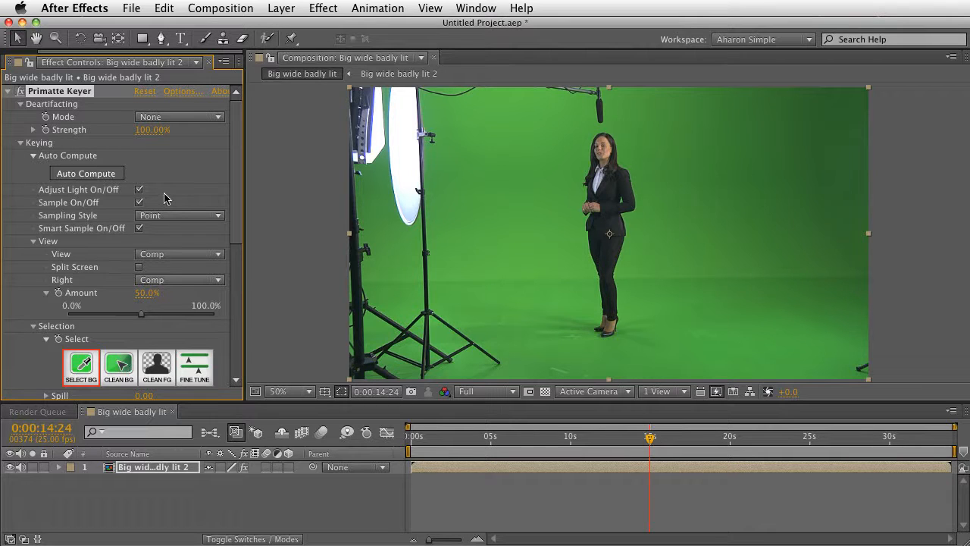
{"action": "mouse_move", "coordinate": [323, 198]}
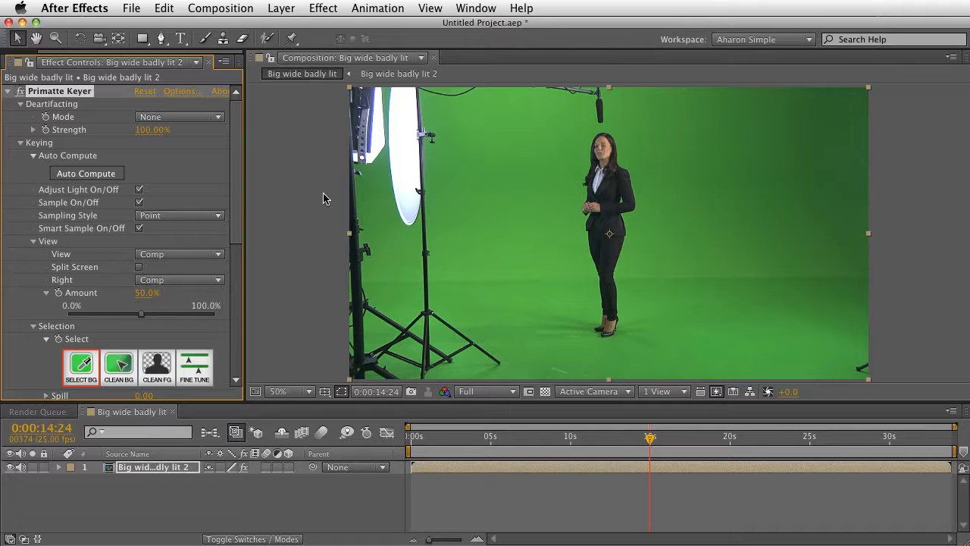
Sample the green backdrop as the Base Color Sample under Selection, then return to the top.
{"action": "scroll", "scroll_direction": "down", "scroll_amount": 3}
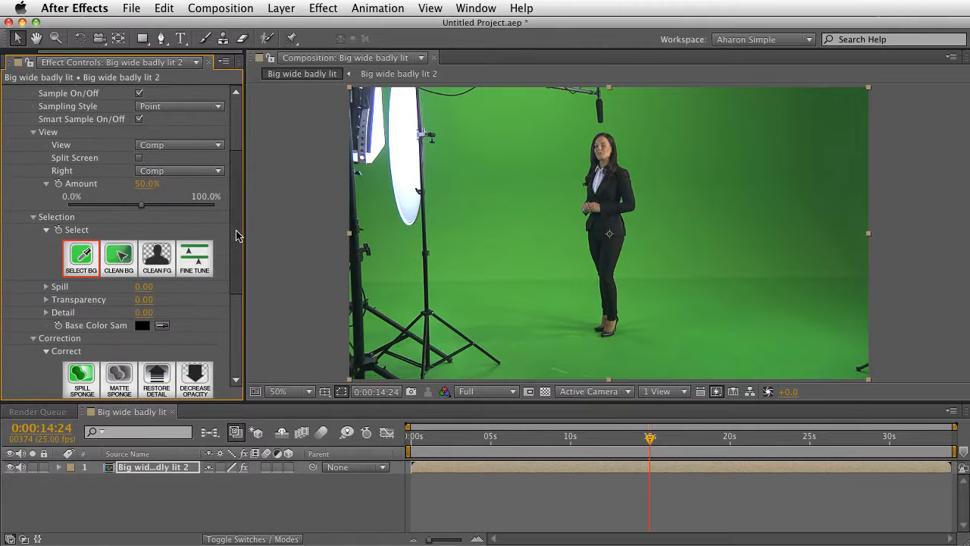
{"action": "scroll", "scroll_direction": "down", "scroll_amount": 3}
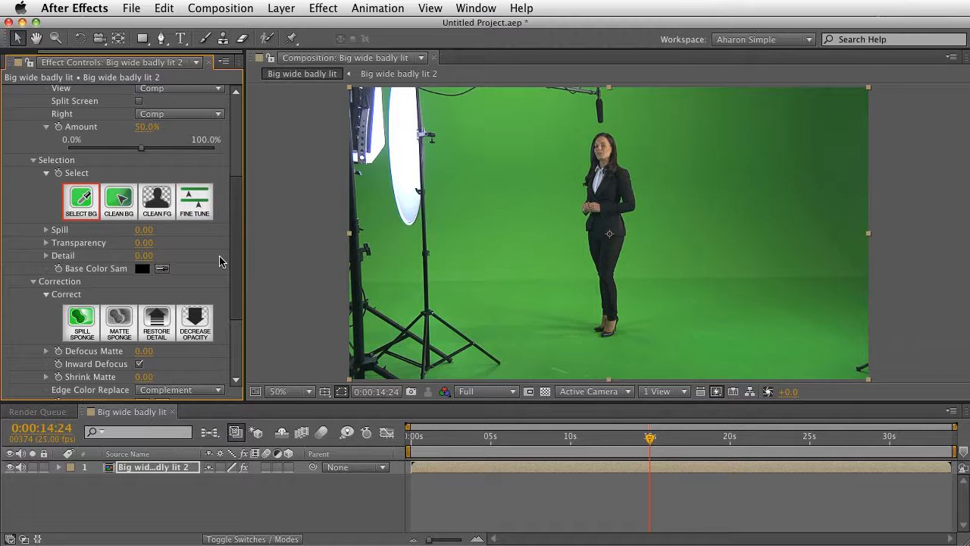
{"action": "mouse_move", "coordinate": [572, 250]}
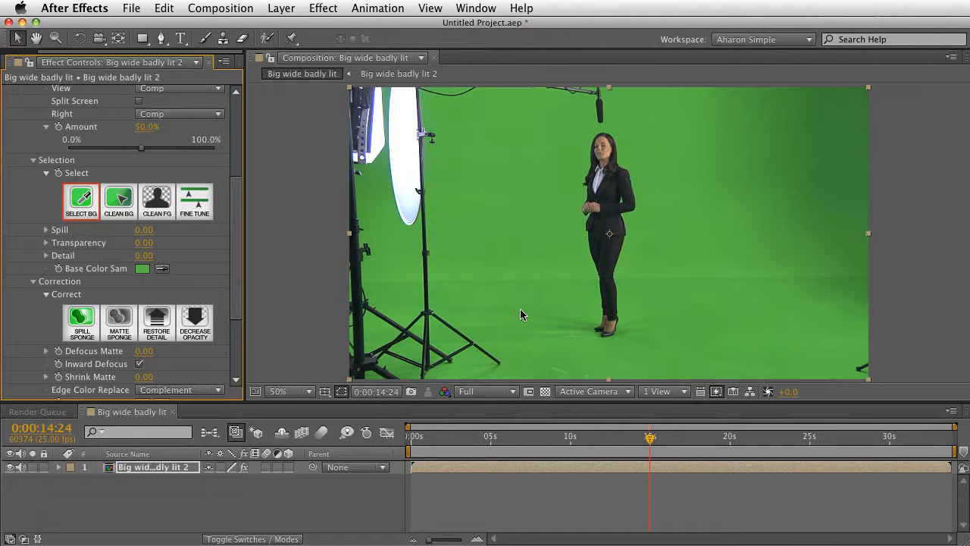
{"action": "mouse_move", "coordinate": [523, 306]}
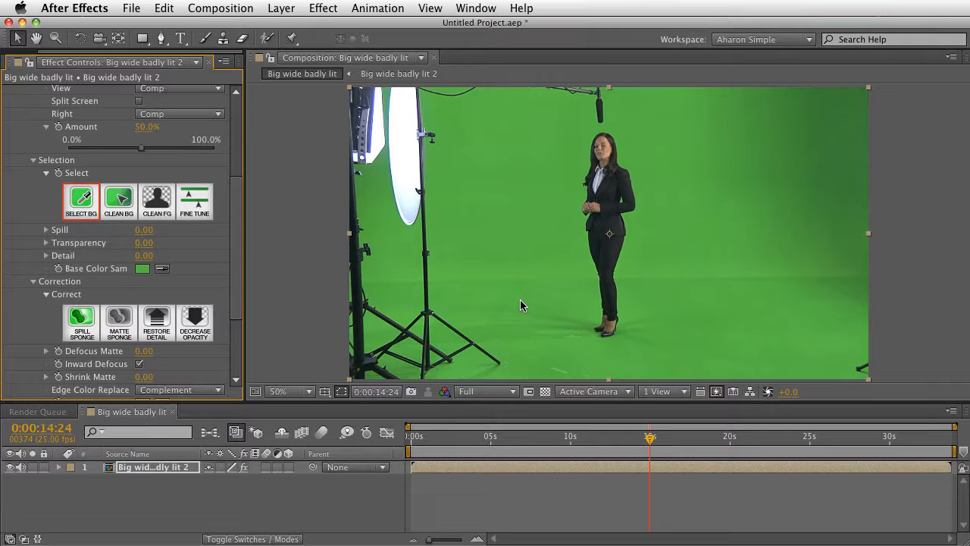
{"action": "mouse_move", "coordinate": [827, 288]}
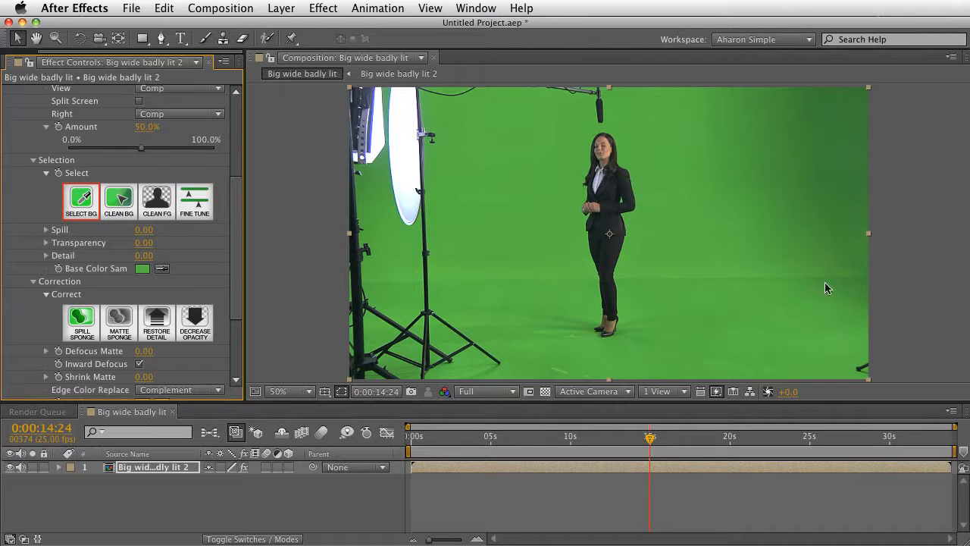
{"action": "mouse_move", "coordinate": [793, 186]}
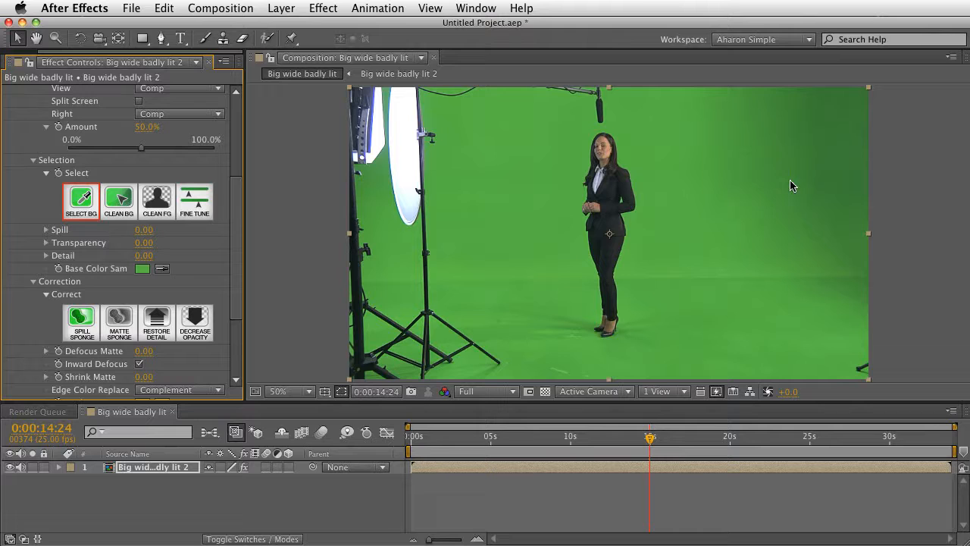
{"action": "mouse_move", "coordinate": [801, 219]}
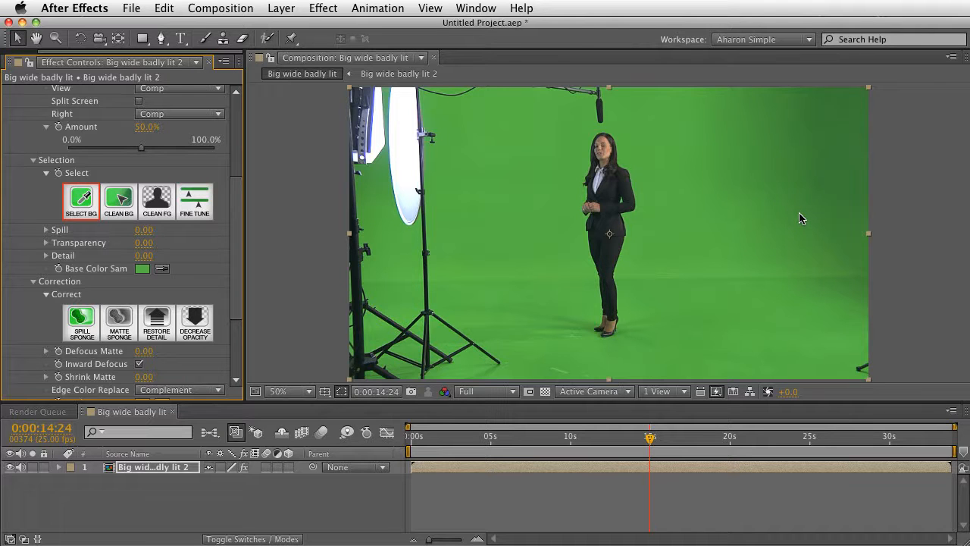
{"action": "mouse_move", "coordinate": [233, 227]}
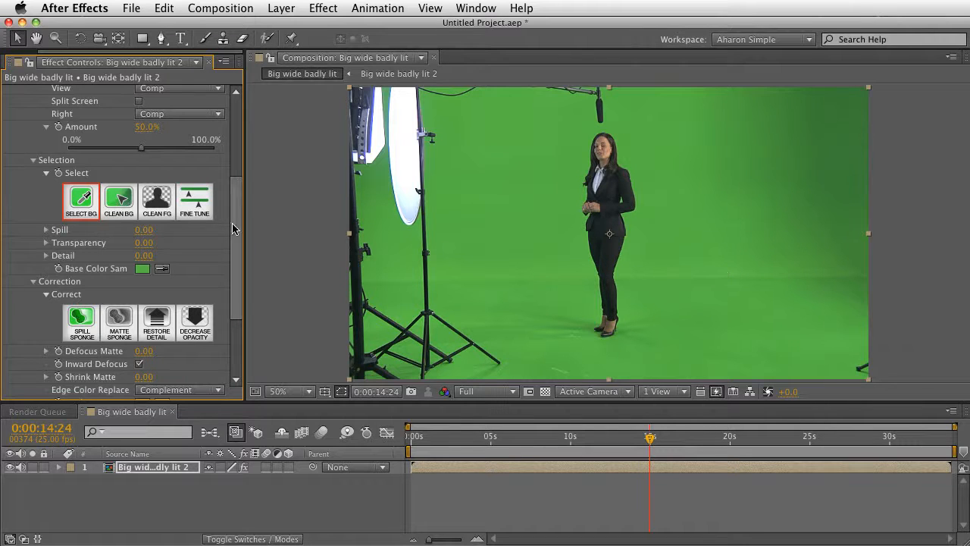
{"action": "scroll", "scroll_direction": "up", "scroll_amount": 3}
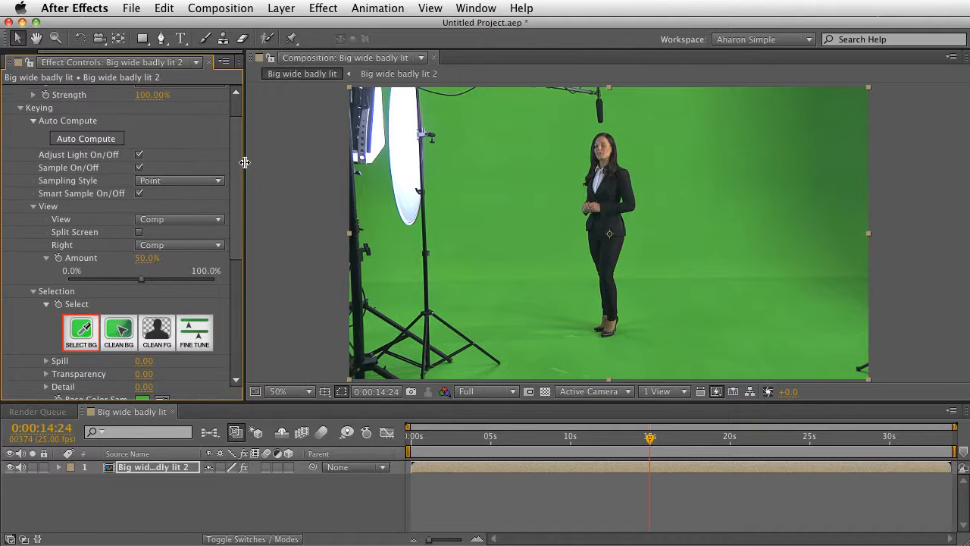
{"action": "mouse_move", "coordinate": [166, 201]}
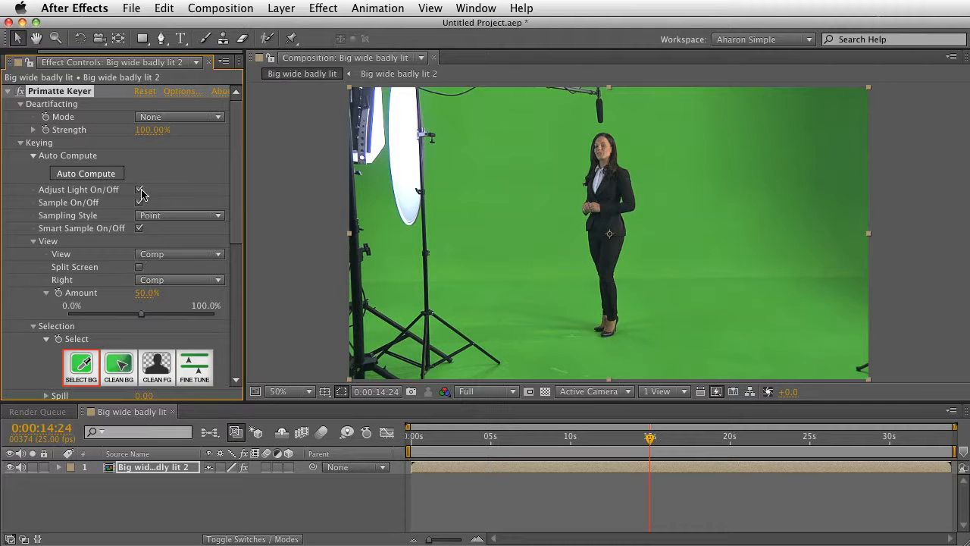
Split the composite against Adjust Light Foreground on the right, with Amount about 0.6%.
{"action": "left_click", "coordinate": [139, 189]}
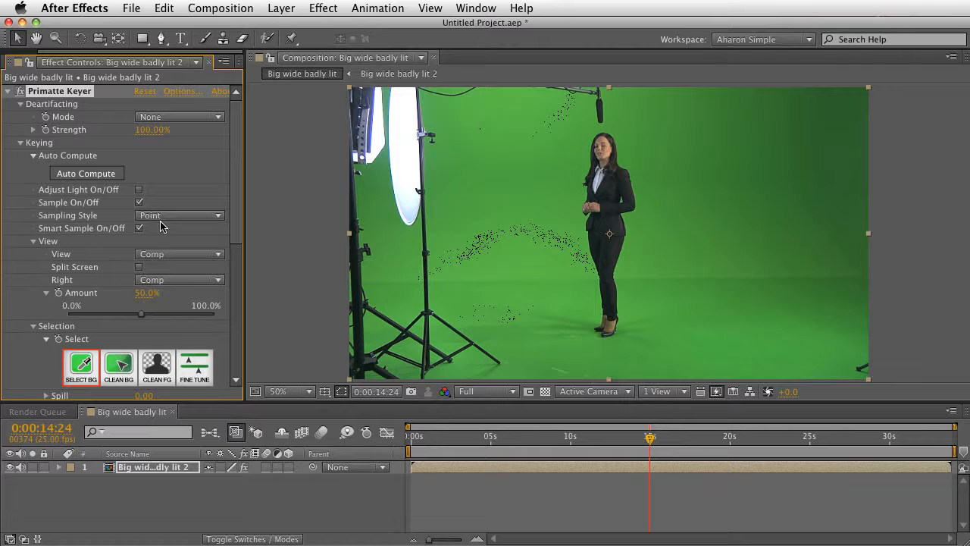
{"action": "left_click", "coordinate": [179, 254]}
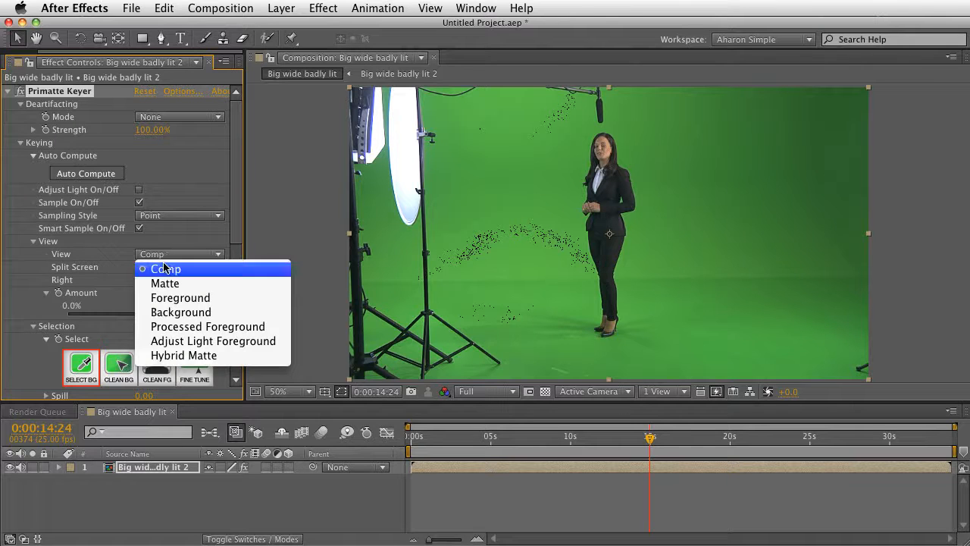
{"action": "left_click", "coordinate": [166, 268]}
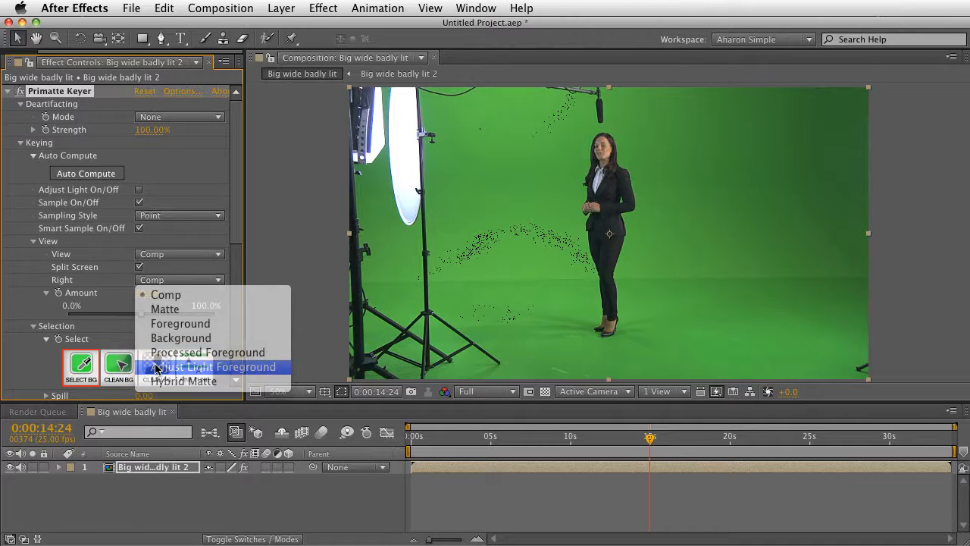
{"action": "left_click", "coordinate": [219, 367]}
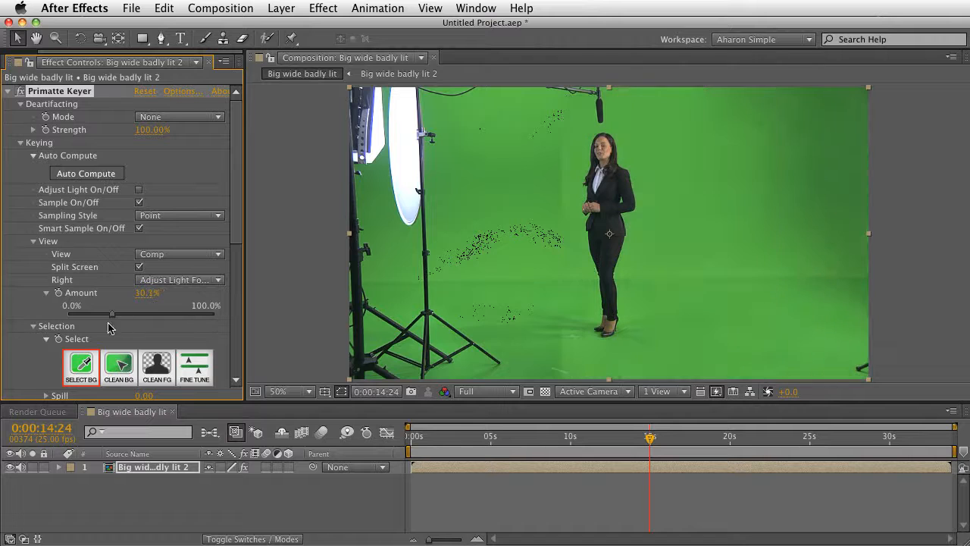
{"action": "left_click_drag", "start_coordinate": [112, 313], "coordinate": [69, 313]}
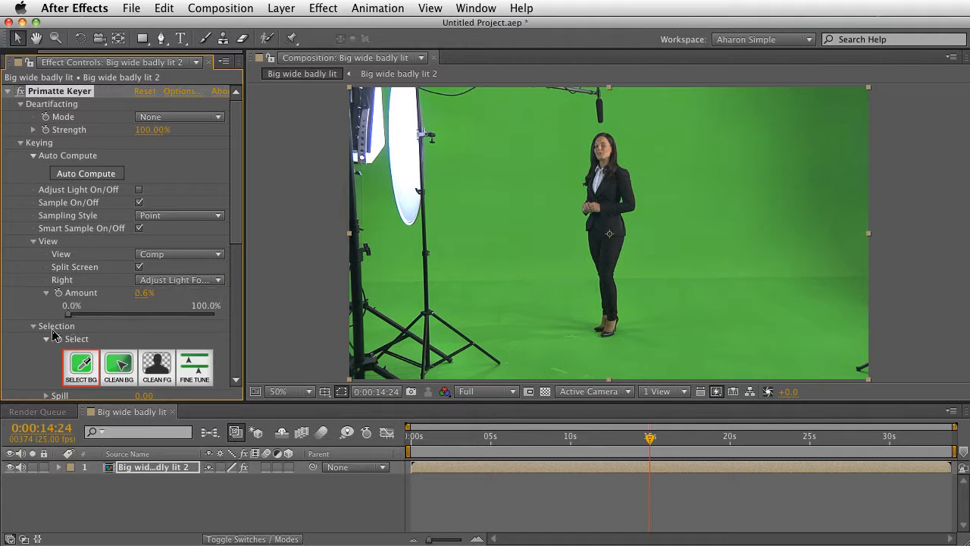